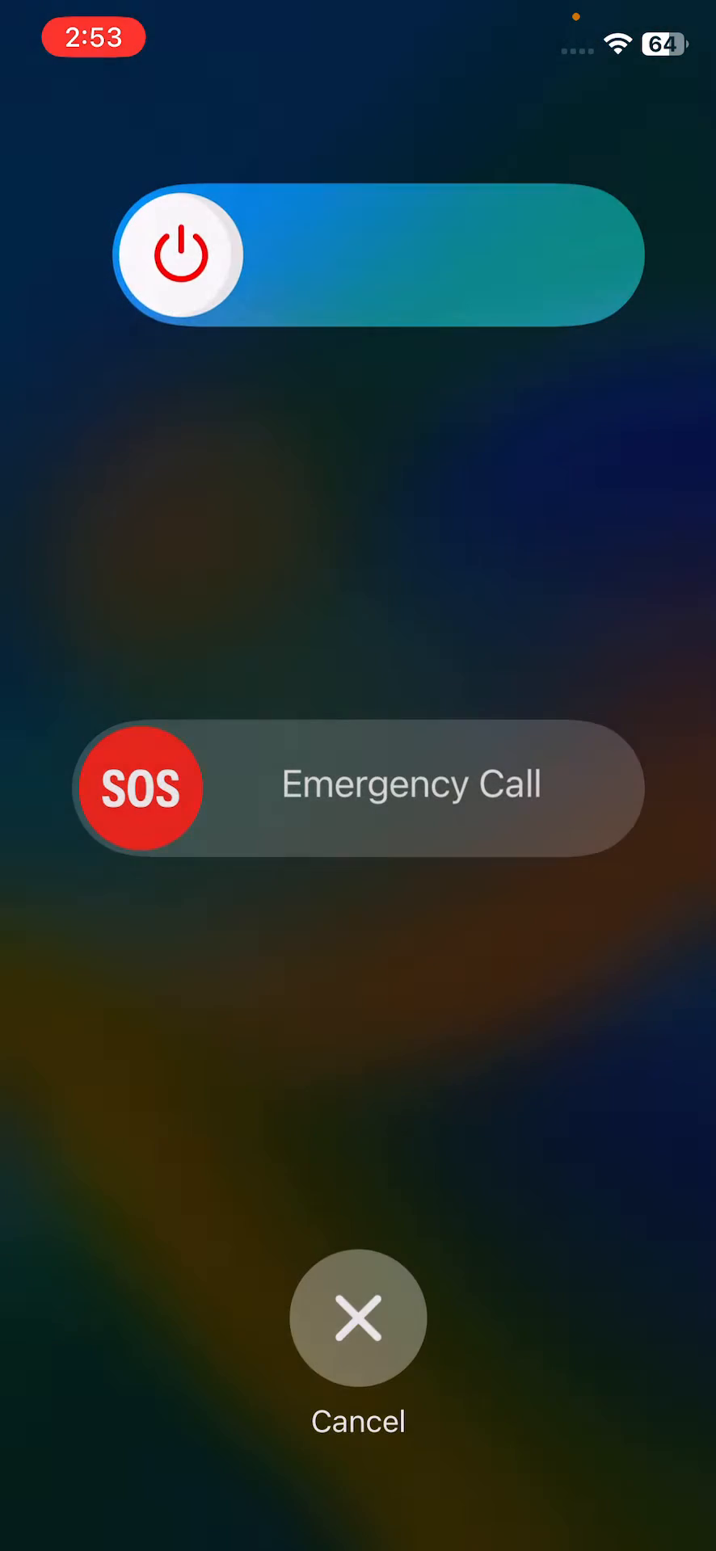
Step: Restart the iPhone from the power-off screen, returning to the home screen
click(358, 1317)
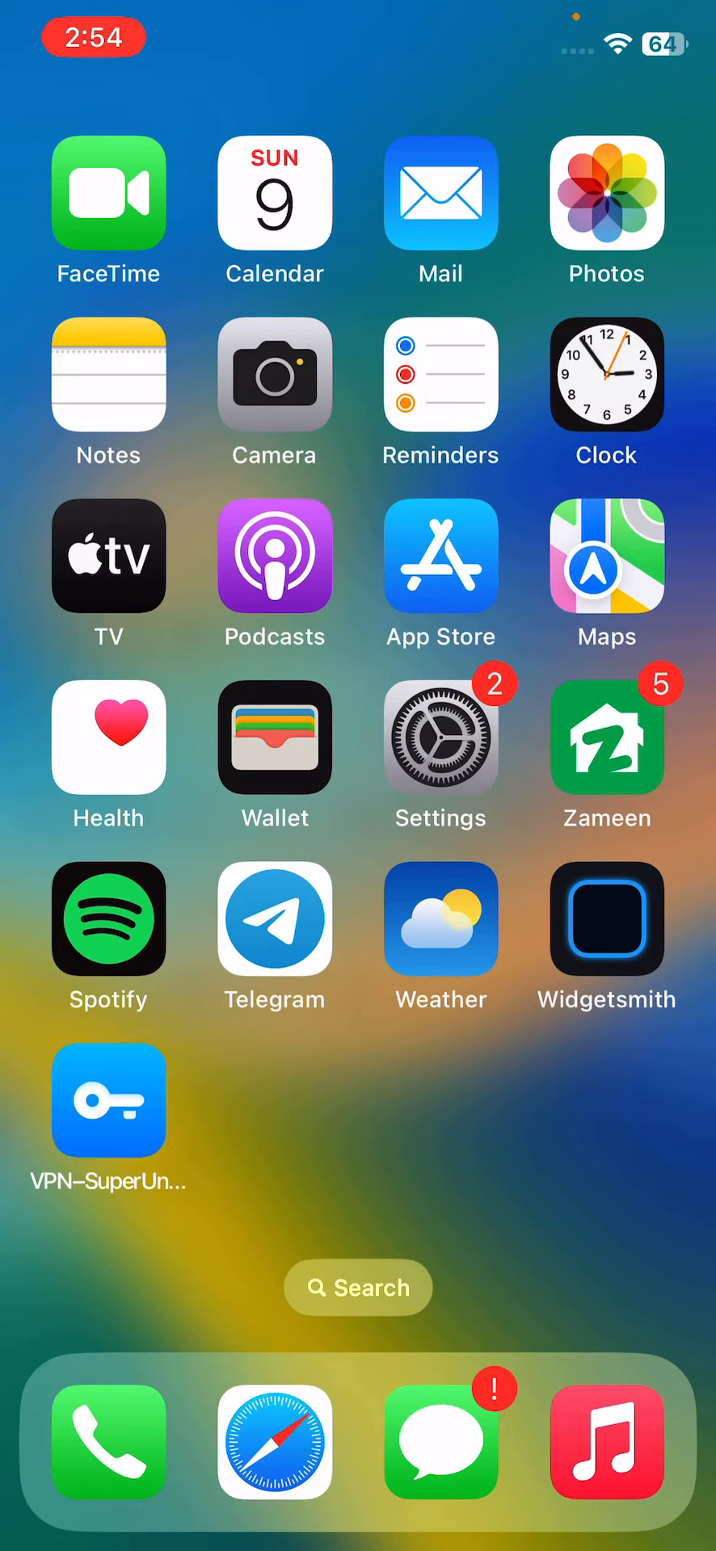
Step: Reset All Settings via Transfer or Reset iPhone and confirm, keeping data and media
click(440, 736)
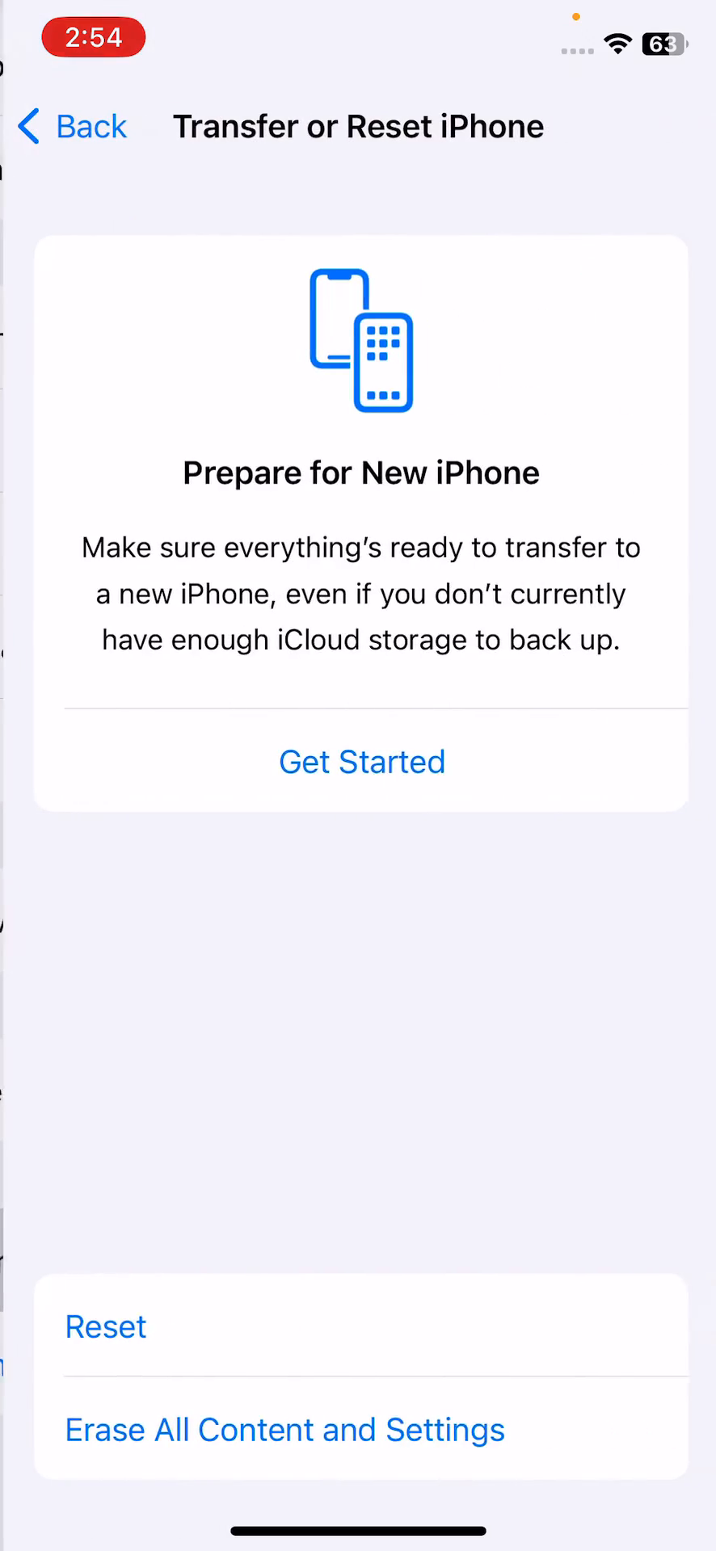
click(106, 1327)
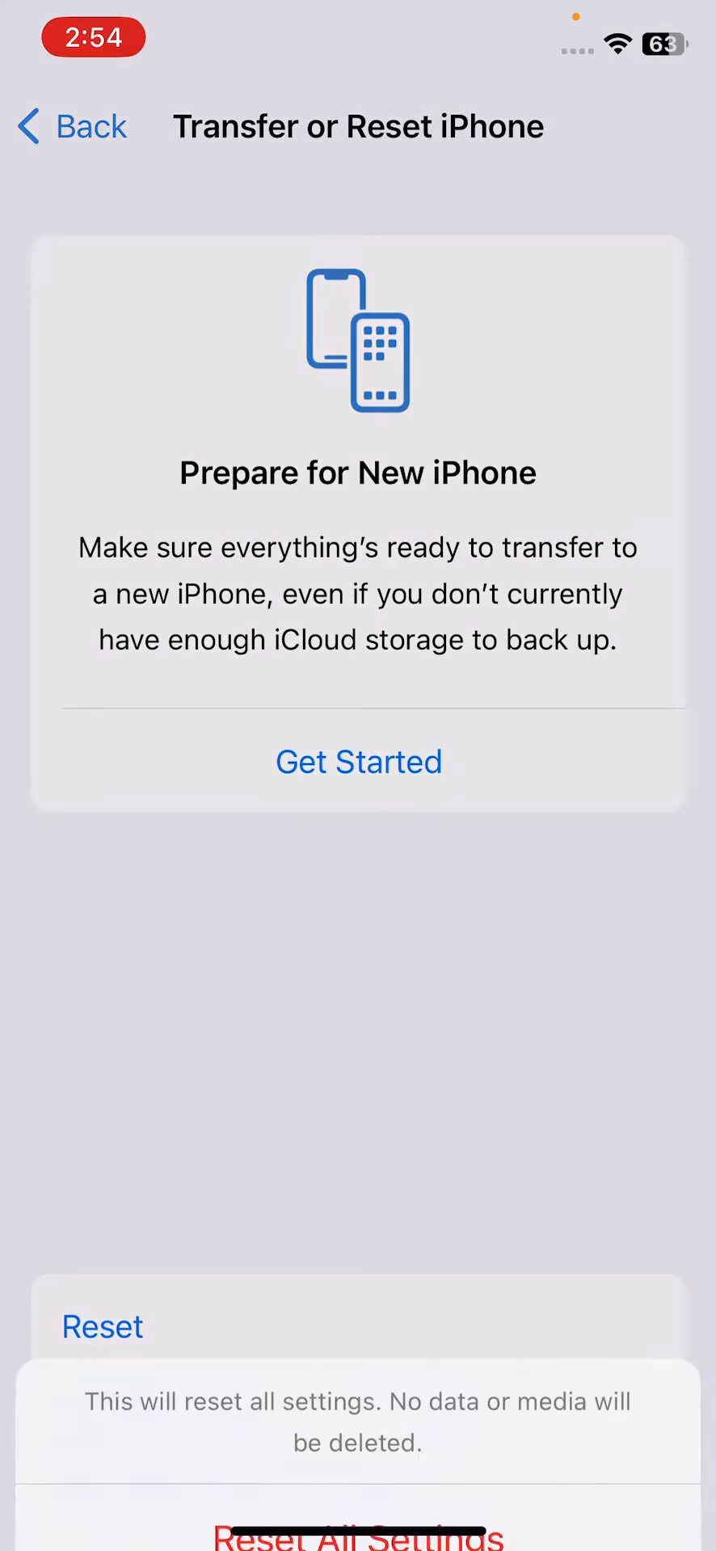
click(102, 1326)
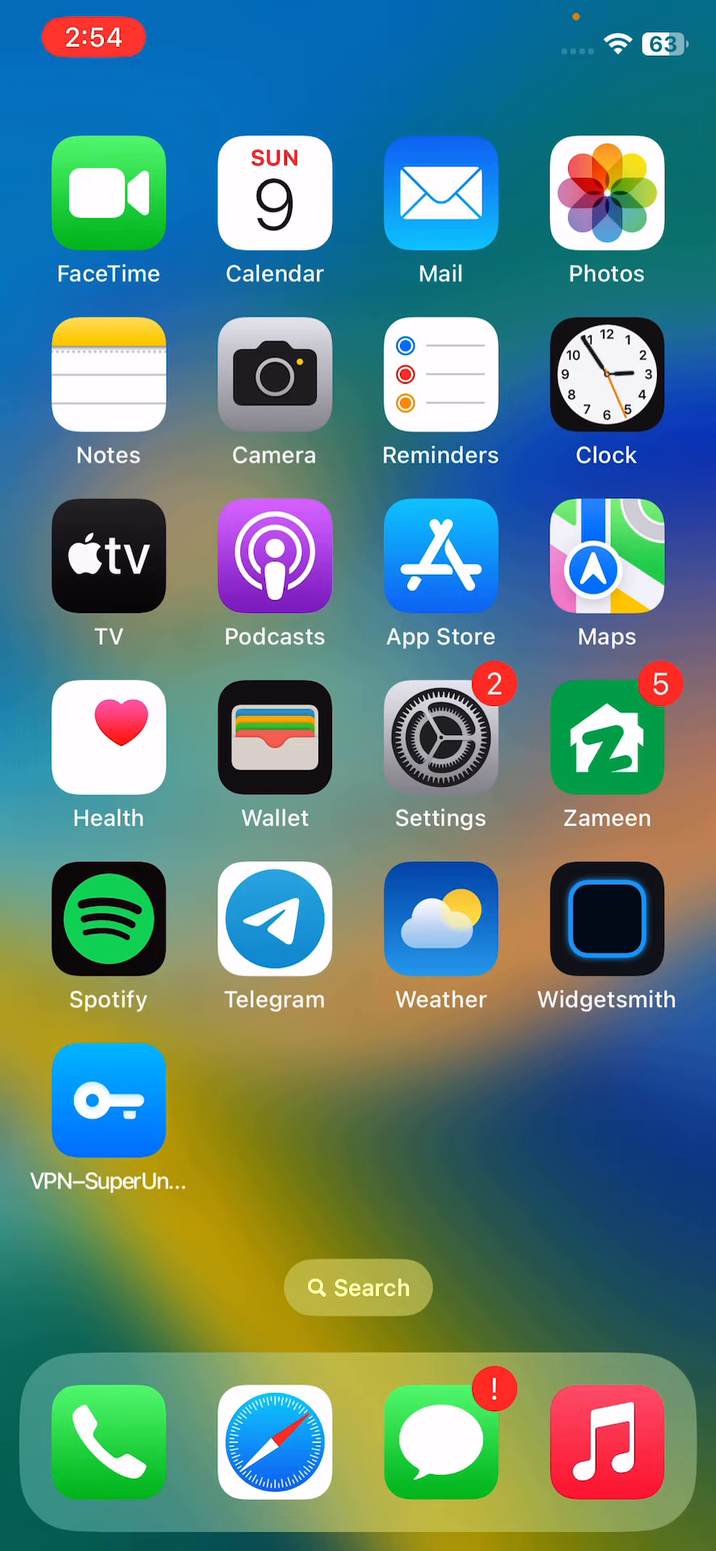
Step: Reopen Settings and scroll the main list down to General
click(440, 753)
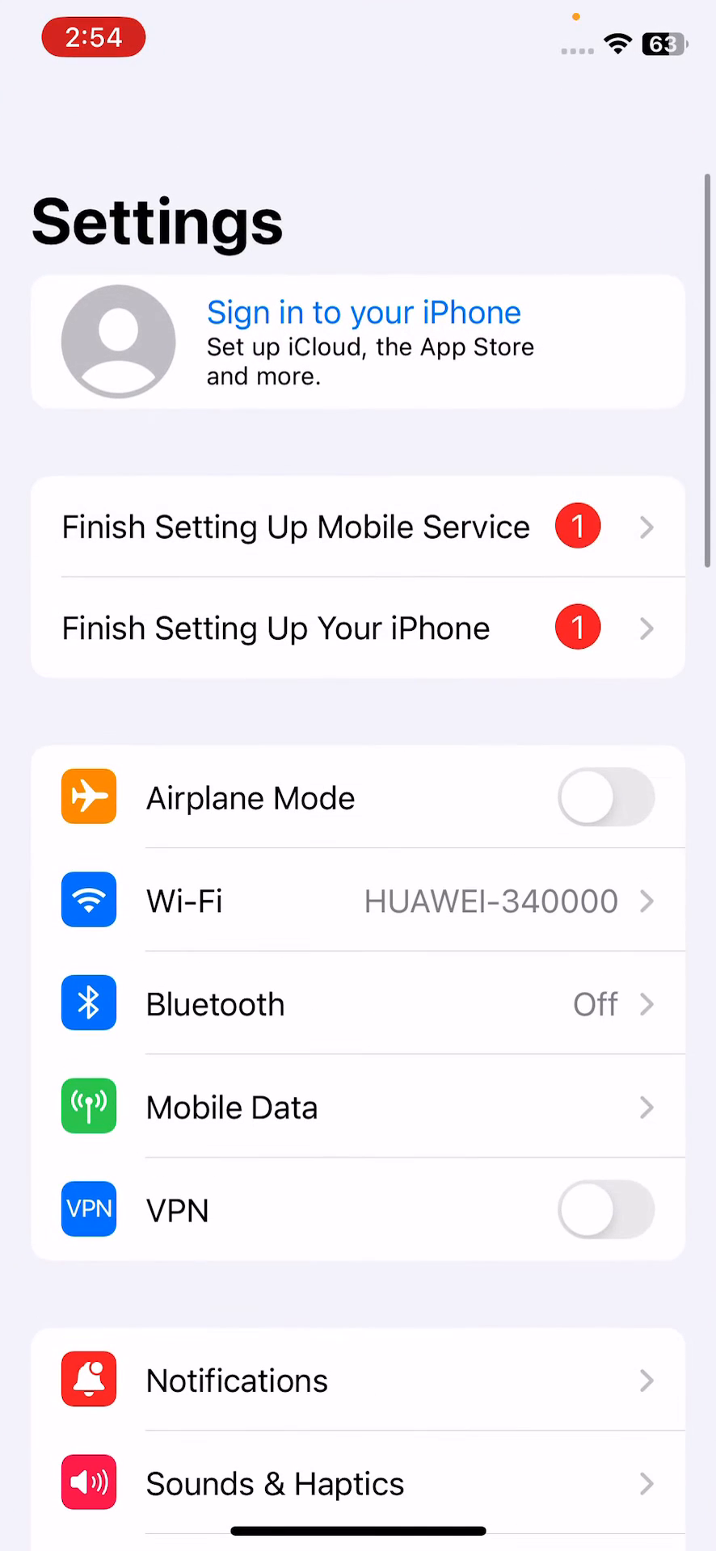
scroll(down, 3)
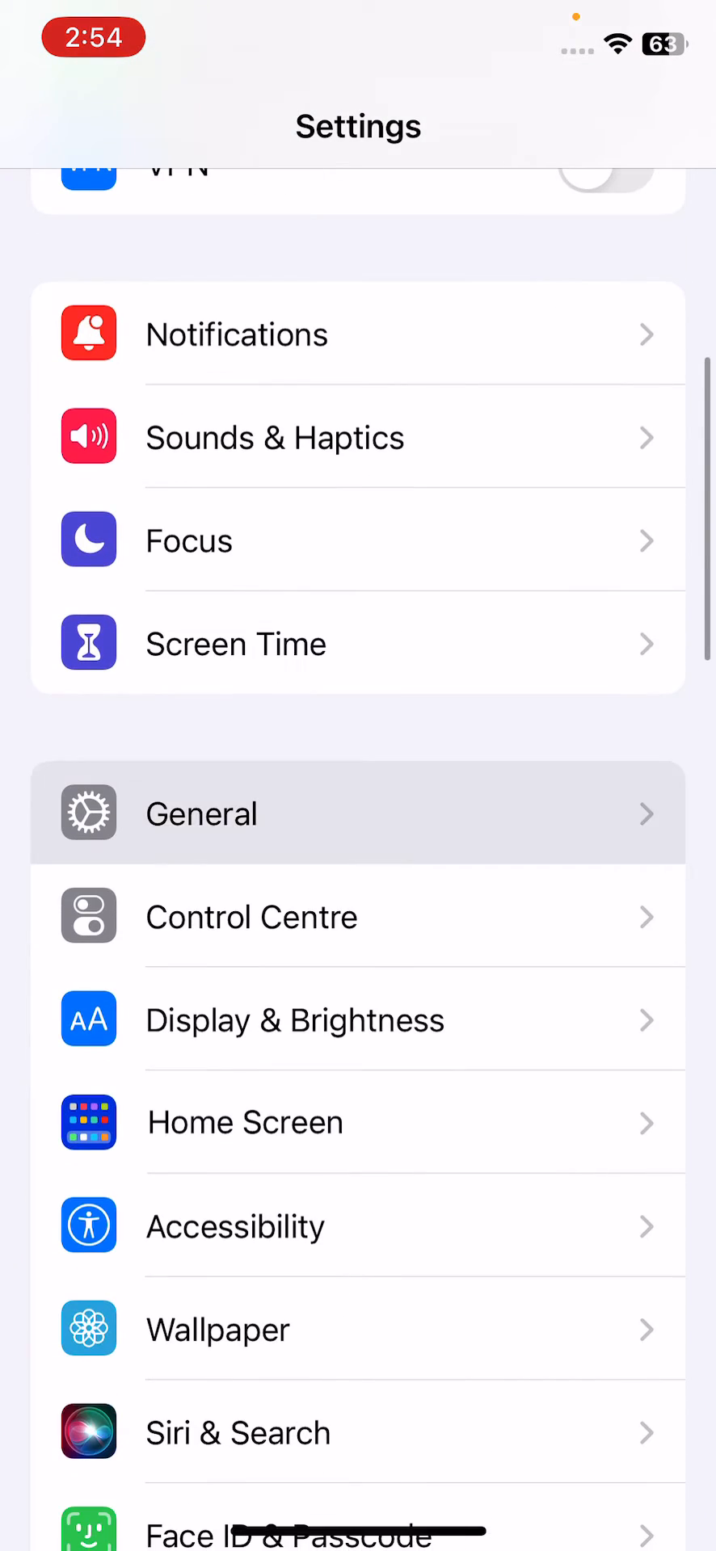